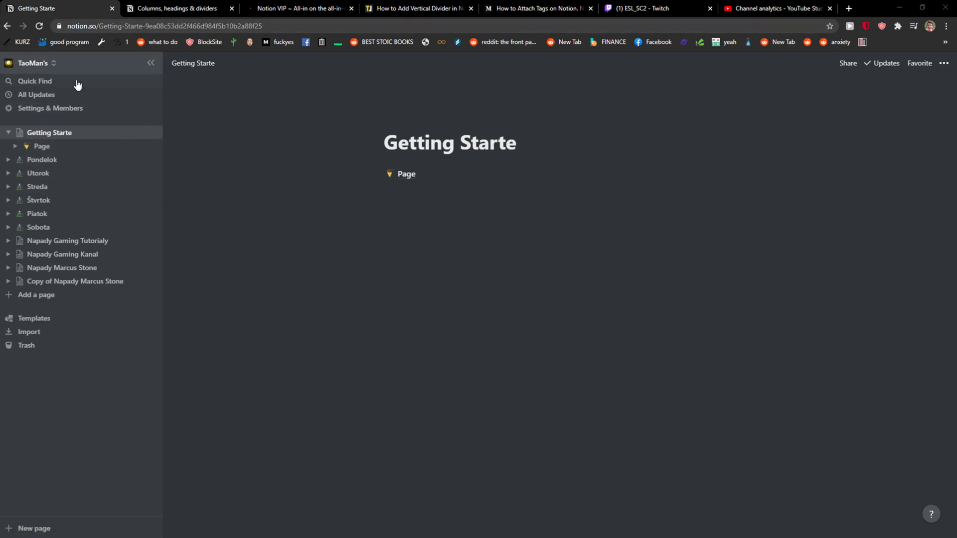
{"action": "mouse_move", "coordinate": [51, 113]}
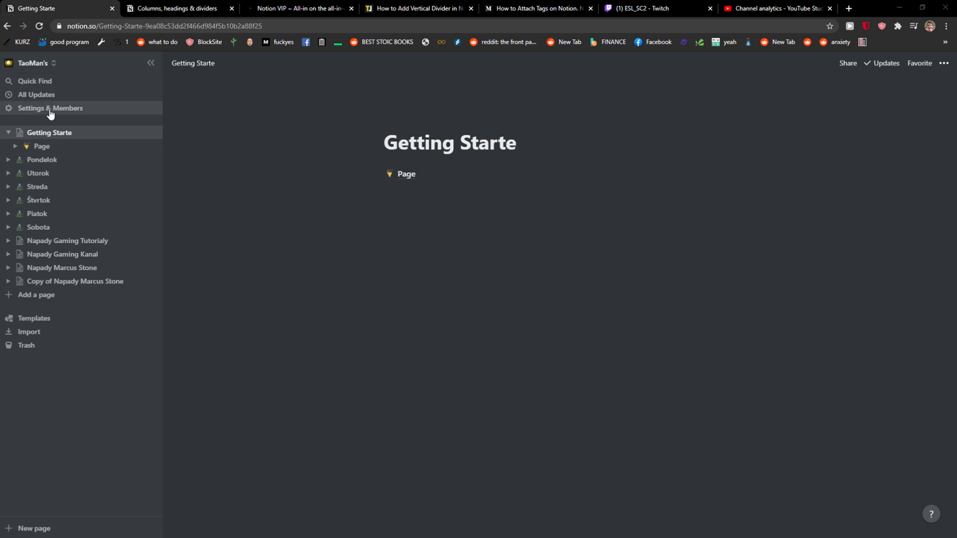
- Show the workspace's general settings with the Export content option in view
{"action": "left_click", "coordinate": [50, 107]}
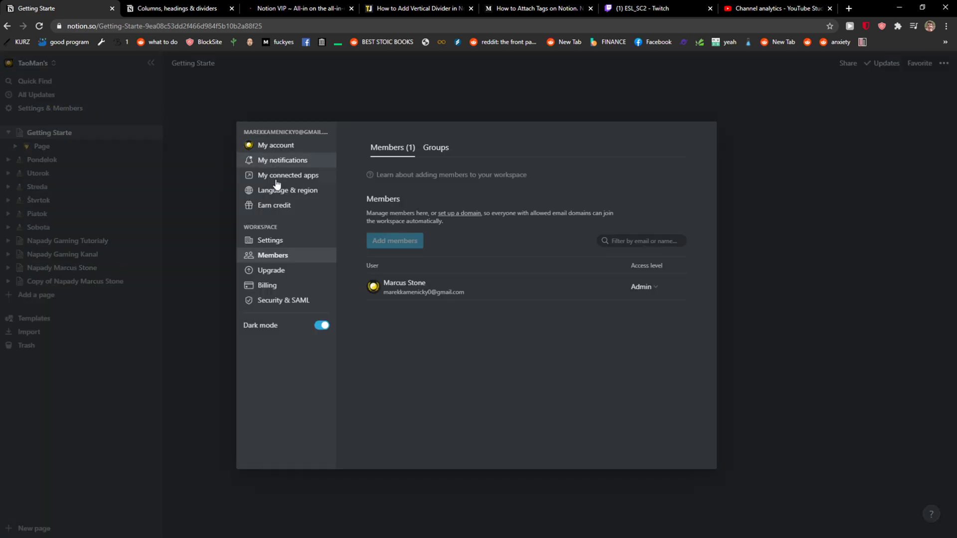
{"action": "mouse_move", "coordinate": [290, 241]}
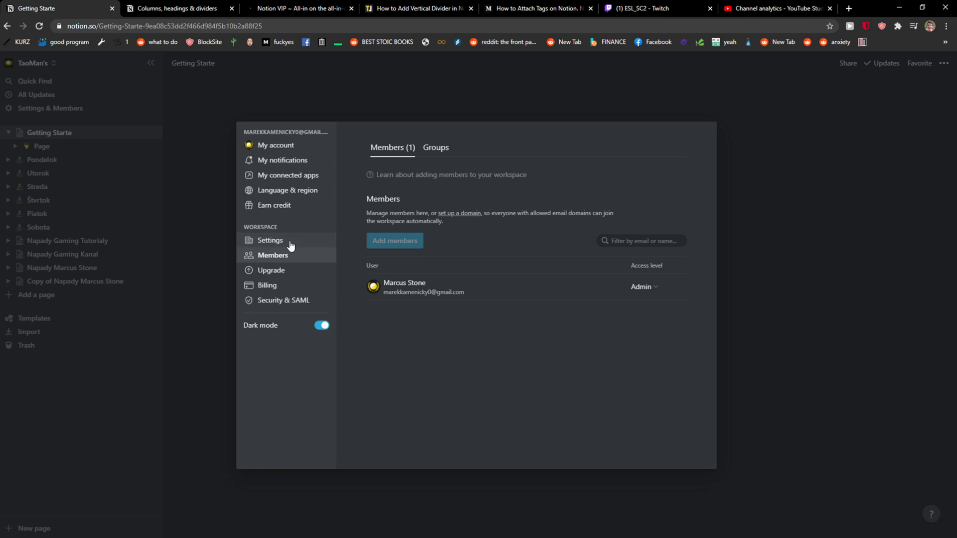
{"action": "left_click", "coordinate": [270, 240]}
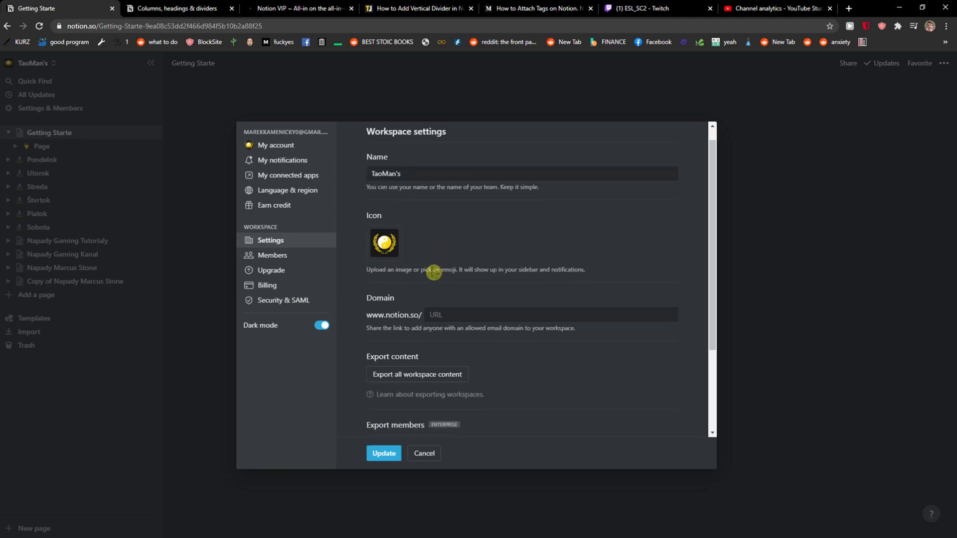
{"action": "scroll", "scroll_direction": "down", "scroll_amount": 3}
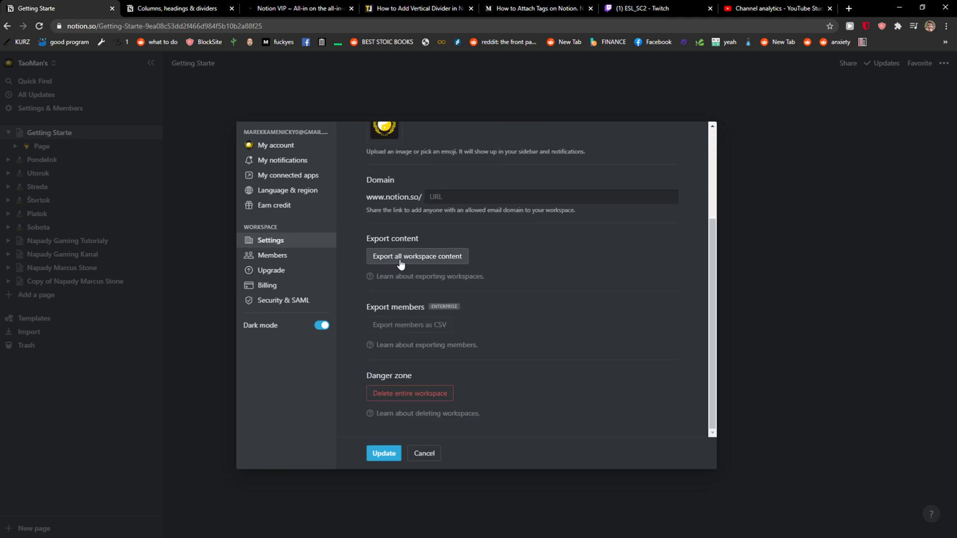
- Export all workspace content as Markdown & CSV and view the downloaded zip's page folders and files
{"action": "left_click", "coordinate": [417, 257]}
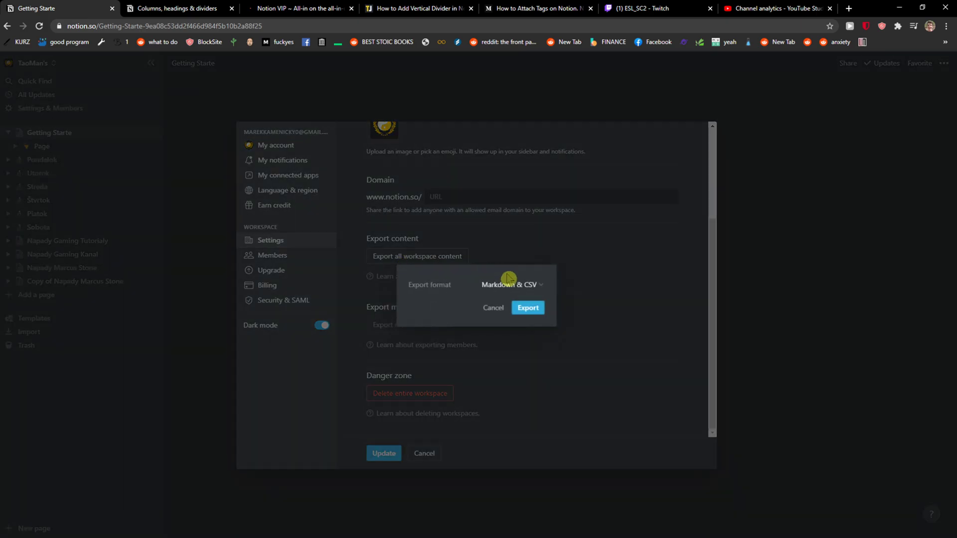
{"action": "left_click", "coordinate": [511, 284]}
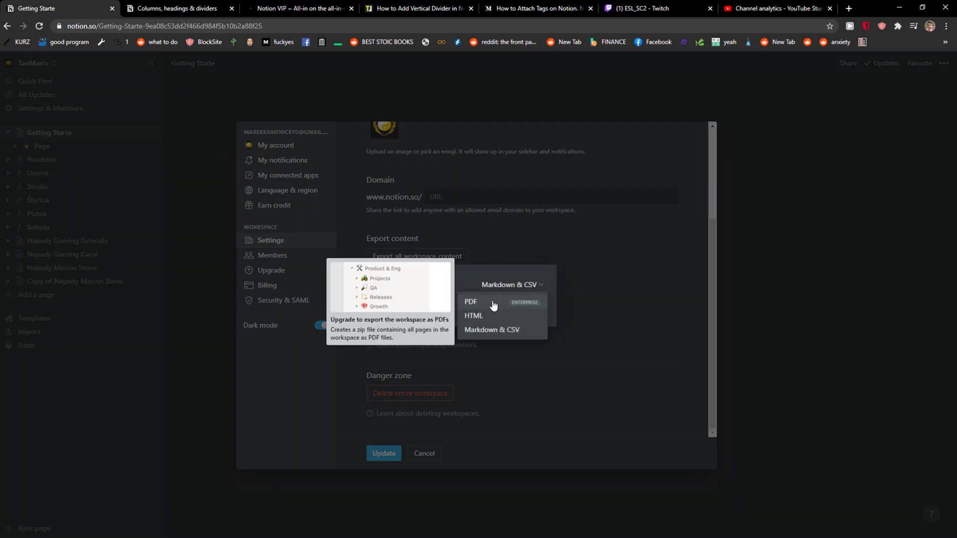
{"action": "mouse_move", "coordinate": [494, 330]}
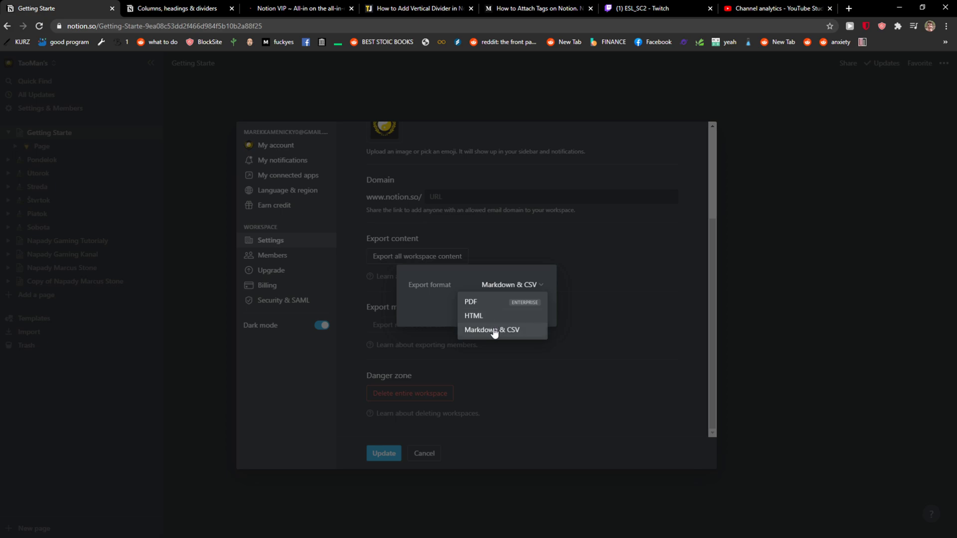
{"action": "left_click", "coordinate": [491, 330]}
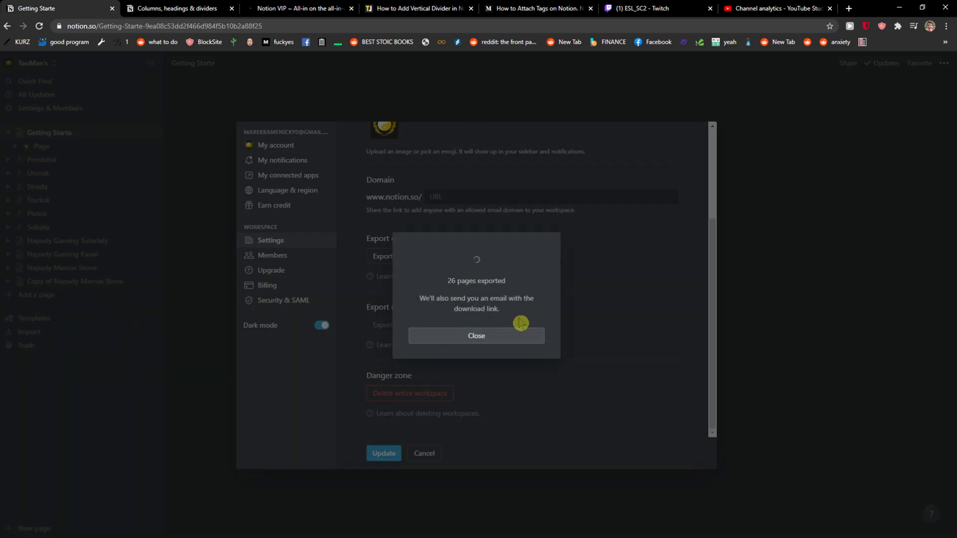
{"action": "left_click", "coordinate": [477, 335]}
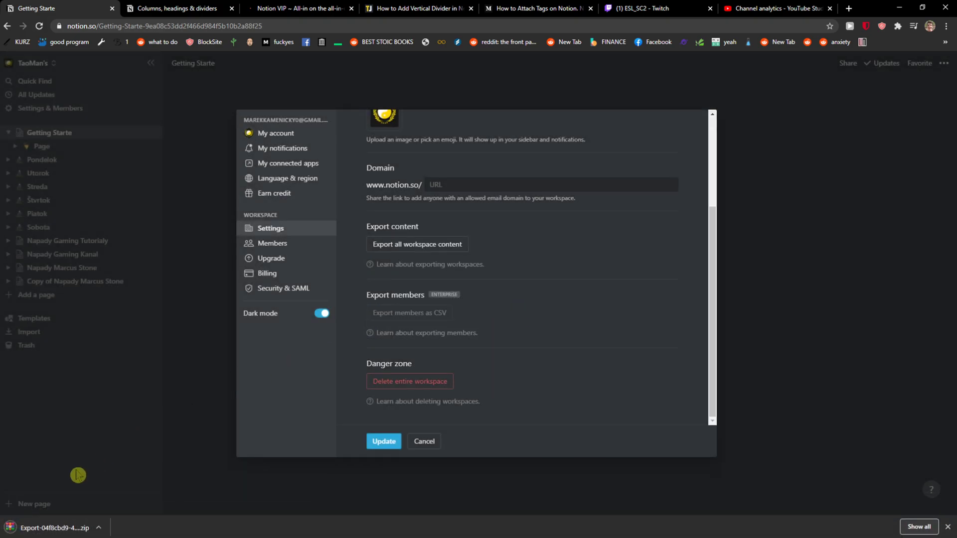
{"action": "left_click", "coordinate": [54, 528]}
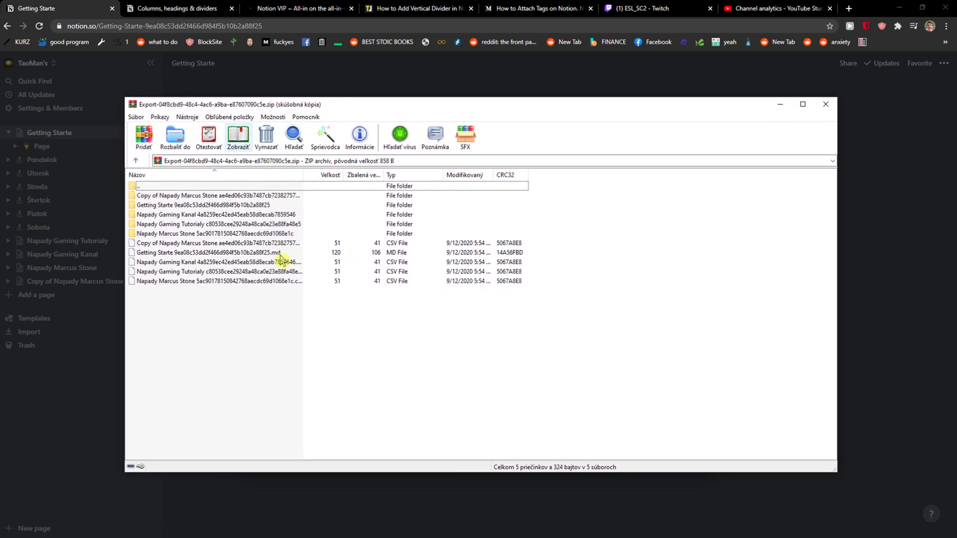
{"action": "mouse_move", "coordinate": [834, 175]}
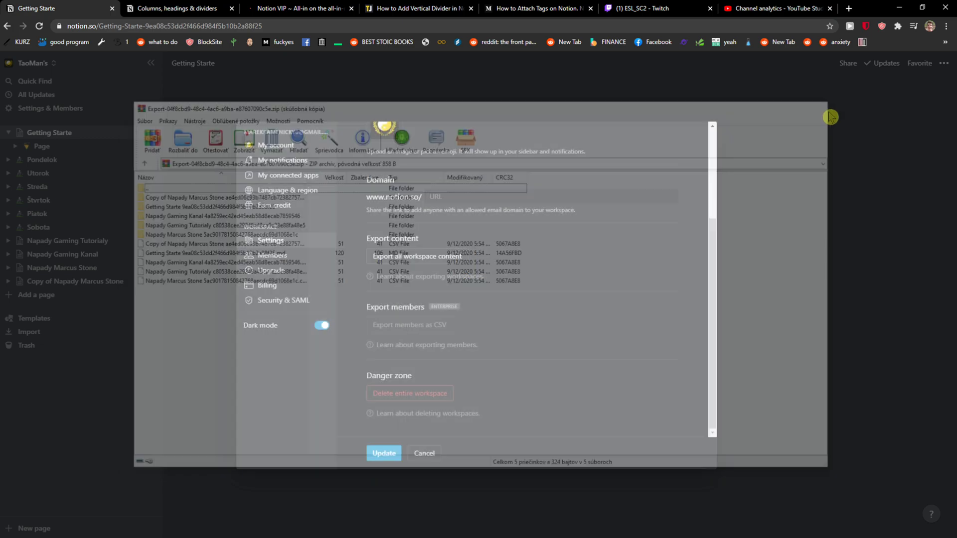
- Bring up the Import dialog listing sources like Evernote, Trello, CSV and Word
{"action": "left_click", "coordinate": [29, 331]}
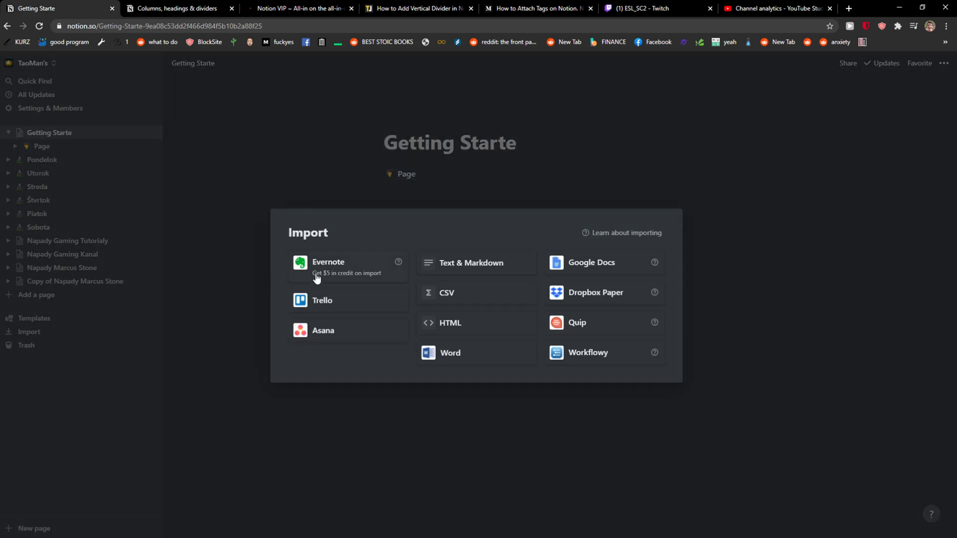
{"action": "mouse_move", "coordinate": [457, 292]}
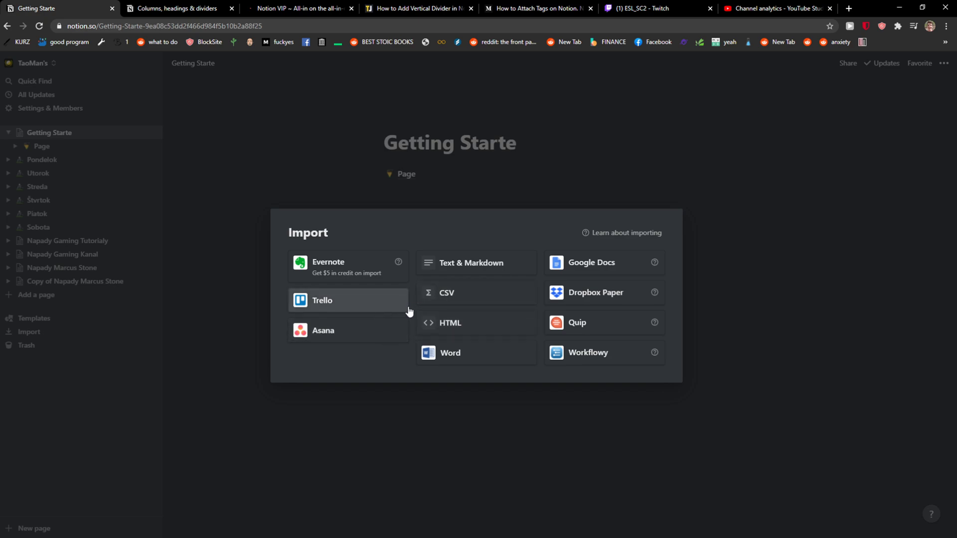
{"action": "mouse_move", "coordinate": [452, 293]}
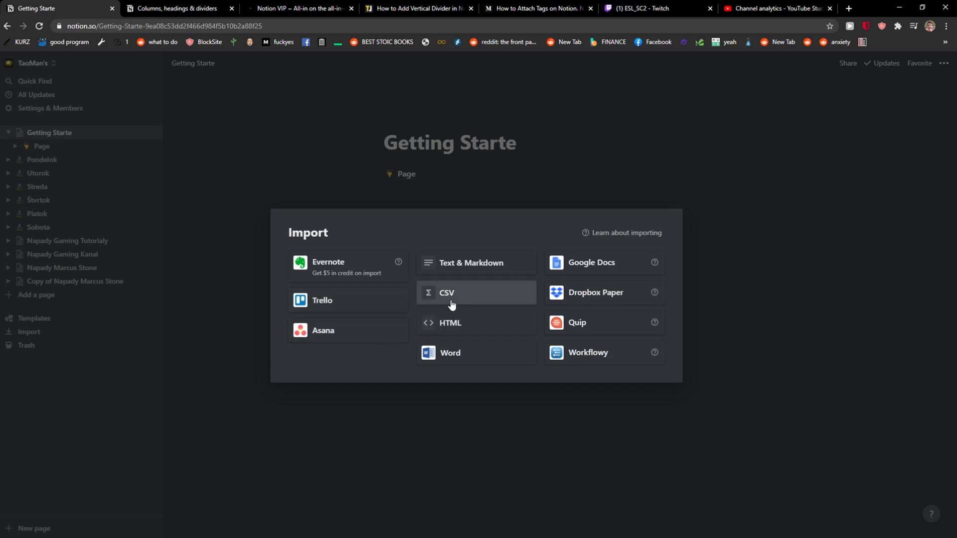
{"action": "mouse_move", "coordinate": [465, 301]}
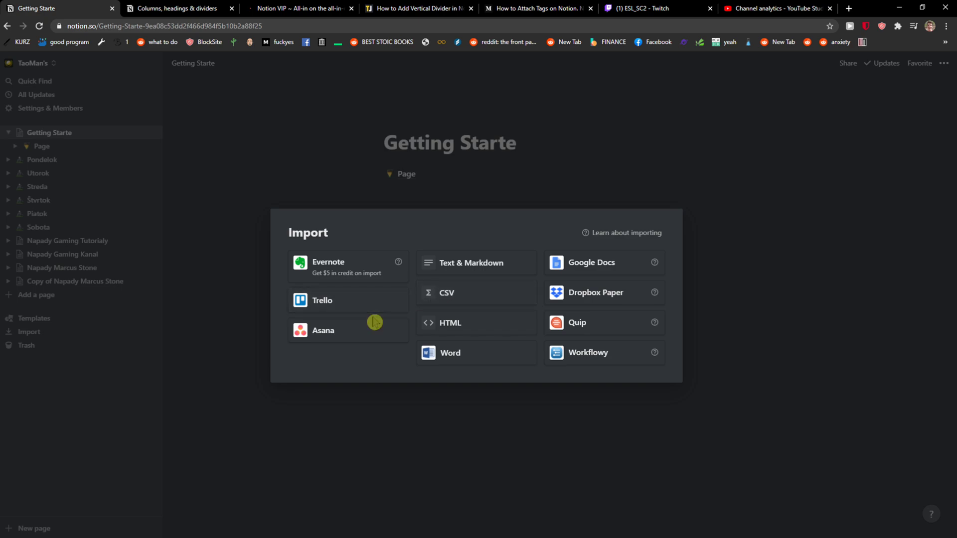
{"action": "mouse_move", "coordinate": [347, 300]}
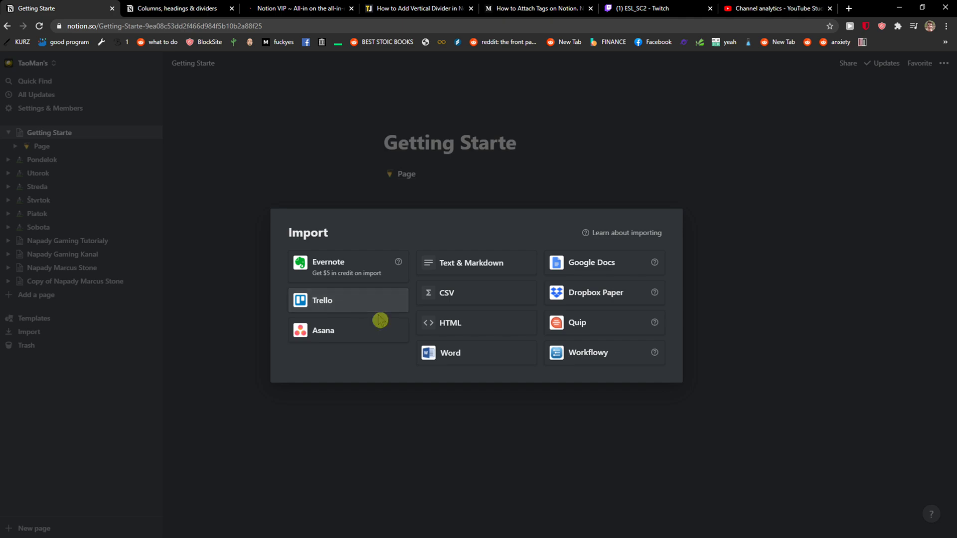
{"action": "mouse_move", "coordinate": [380, 320]}
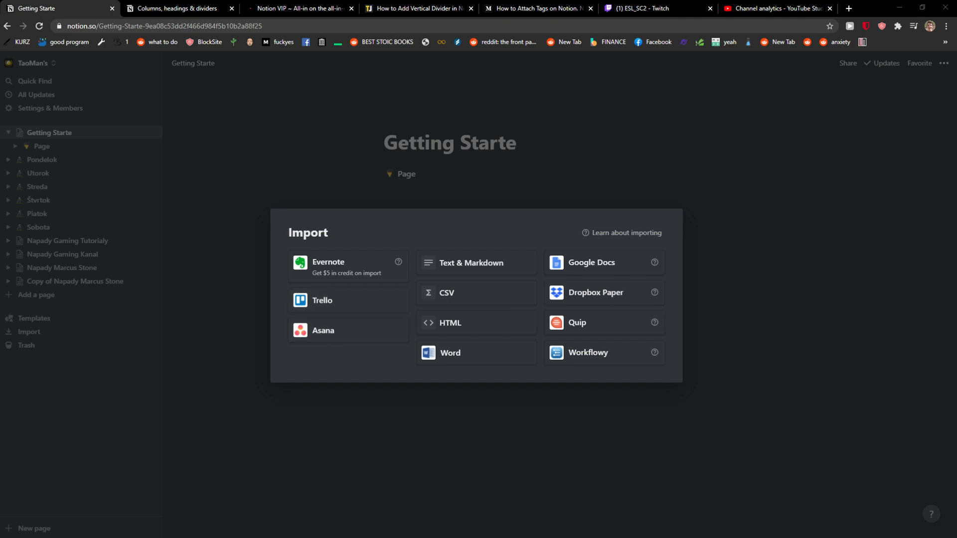